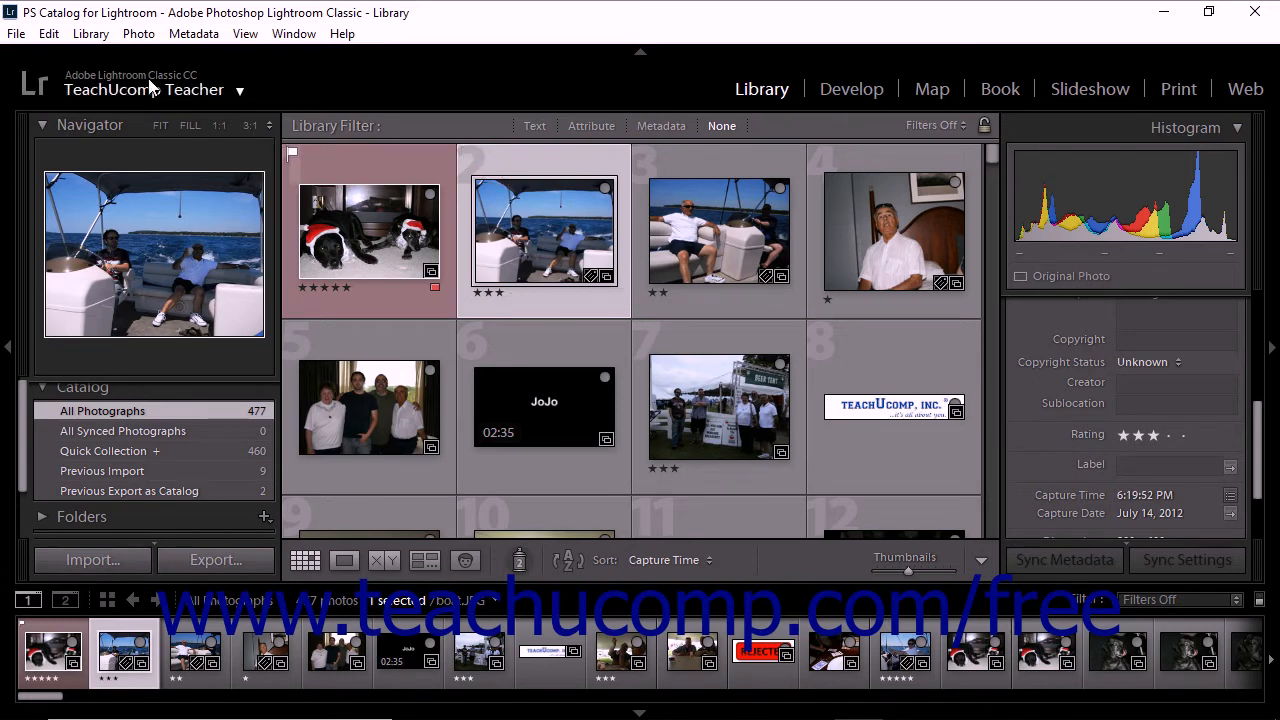
Flag the selected boat-lounging photo as a pick via Photo > Set Flag > Flagged.
click(138, 32)
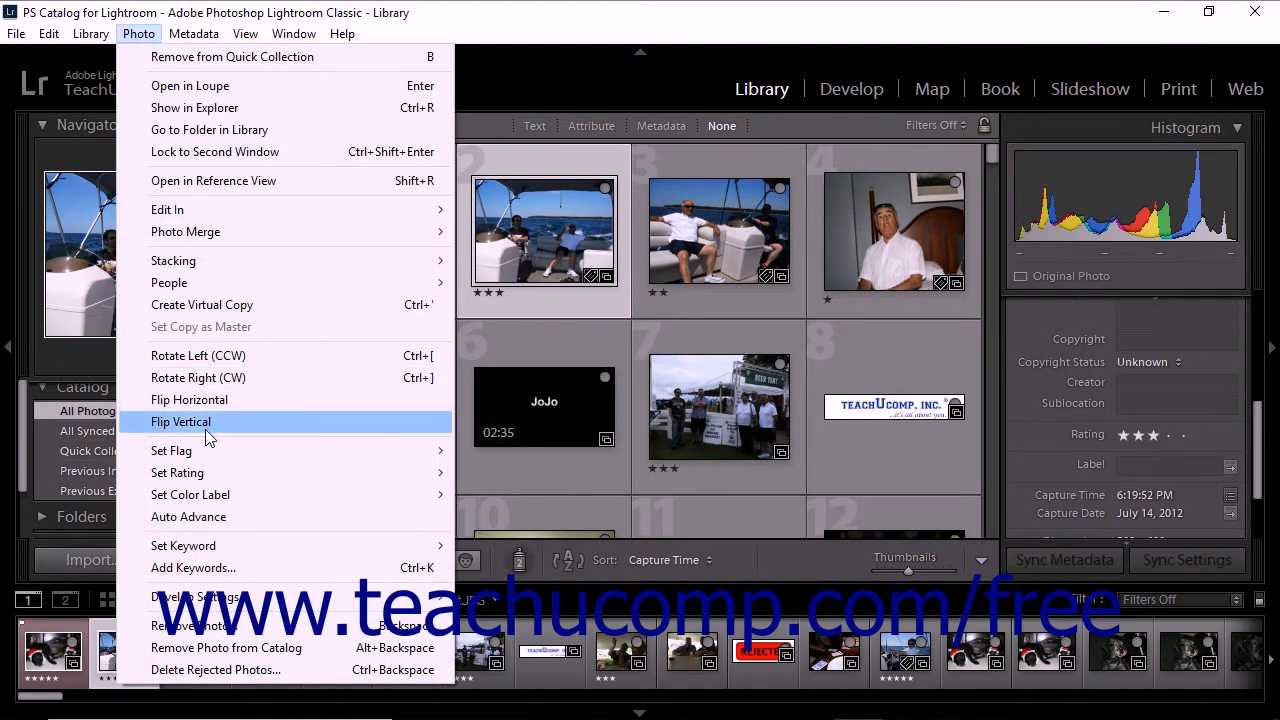
mouse_move(172, 450)
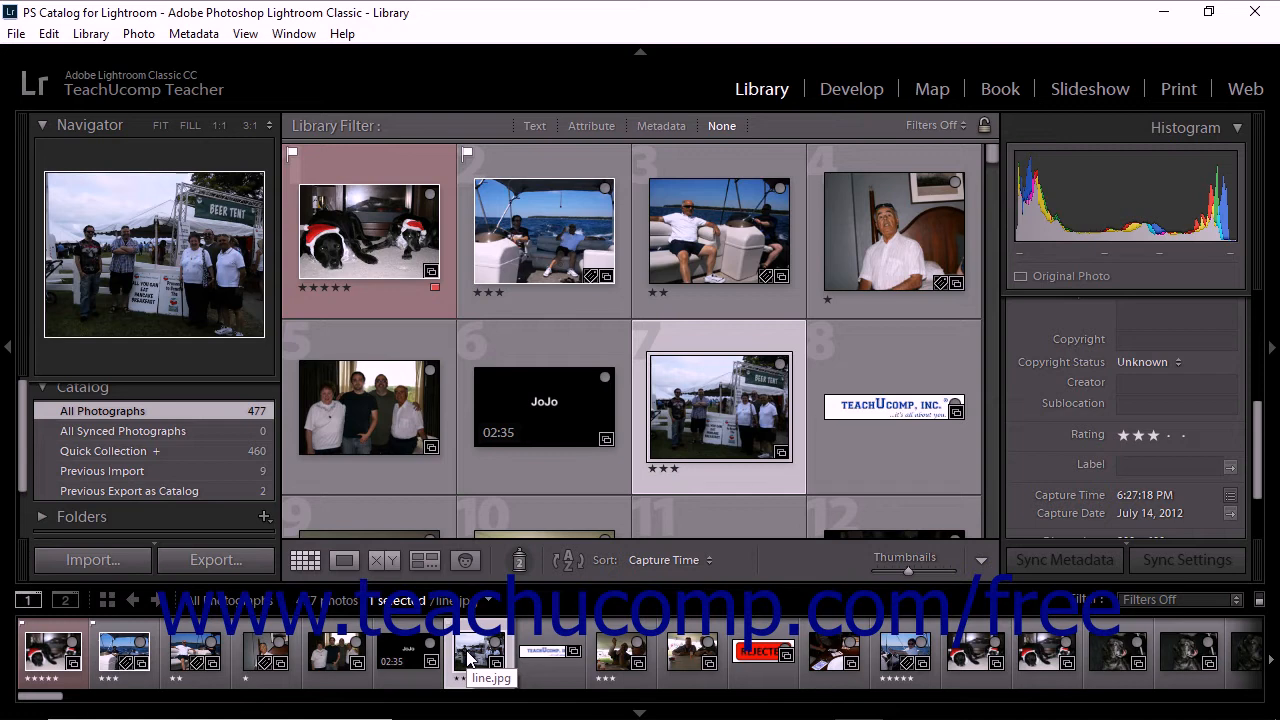
mouse_move(504, 658)
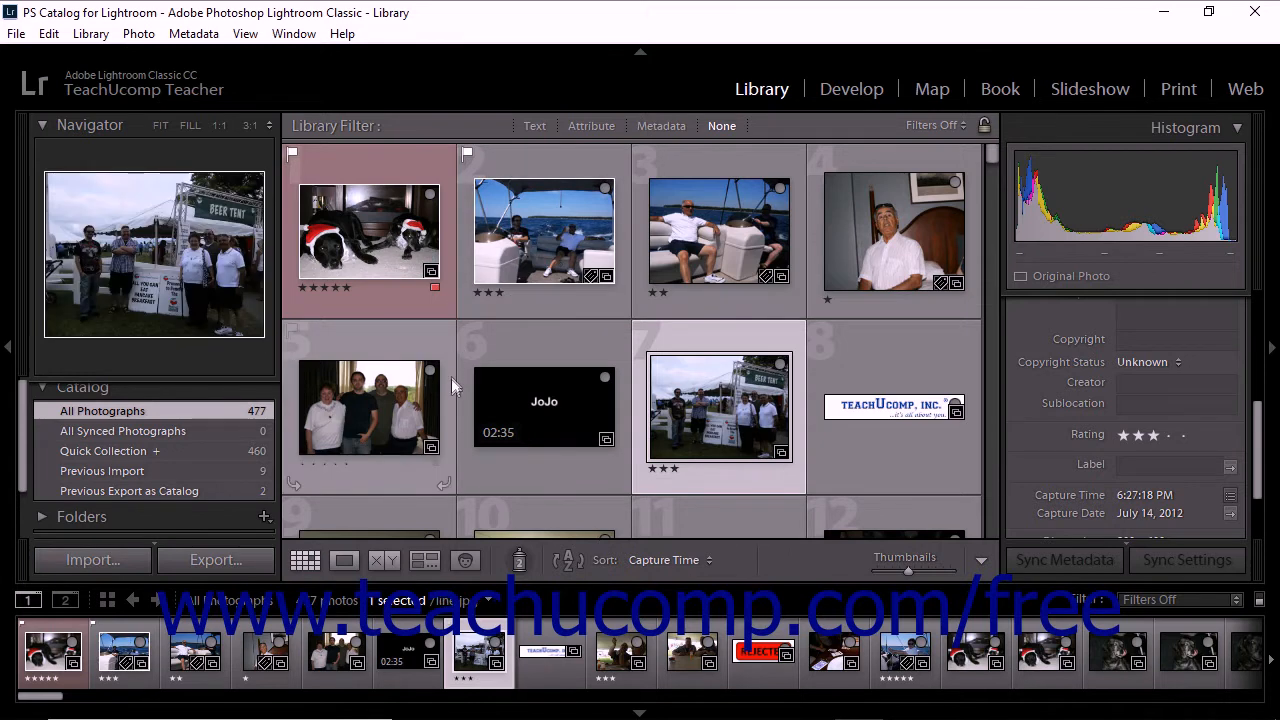
mouse_move(452, 432)
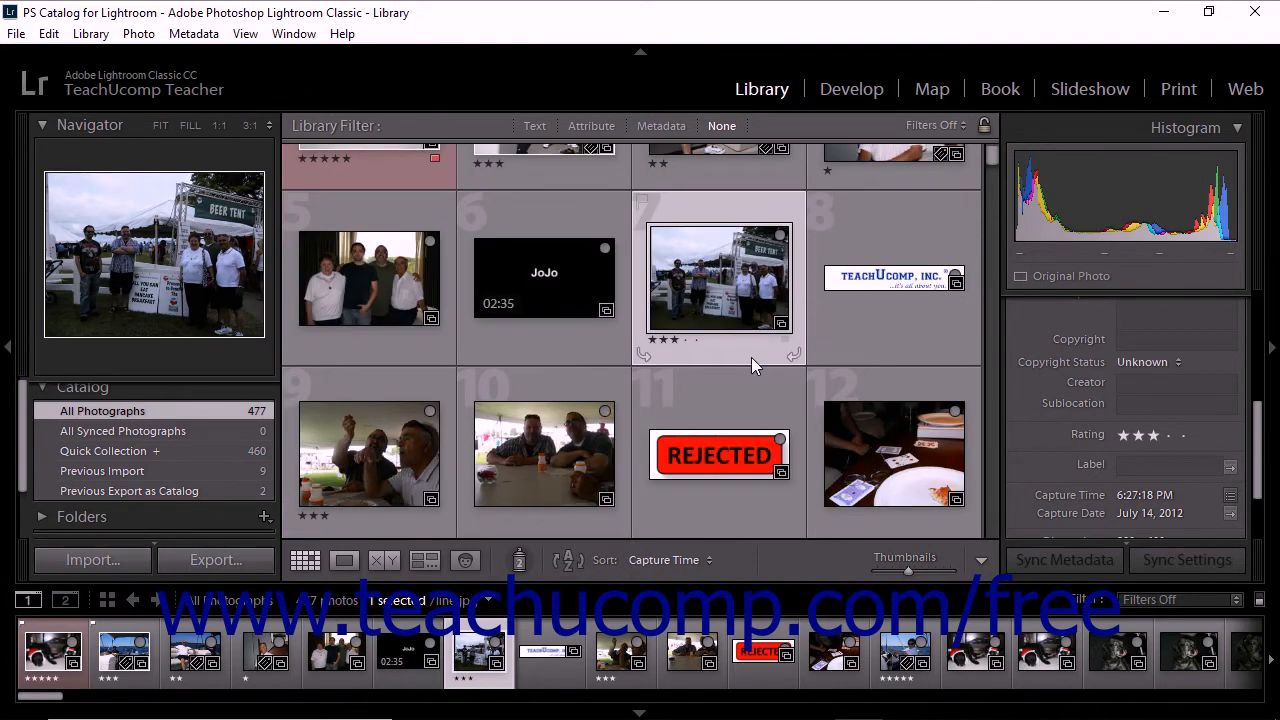
Select the card-game photo with the pizza slice and mark it Rejected with X.
click(892, 450)
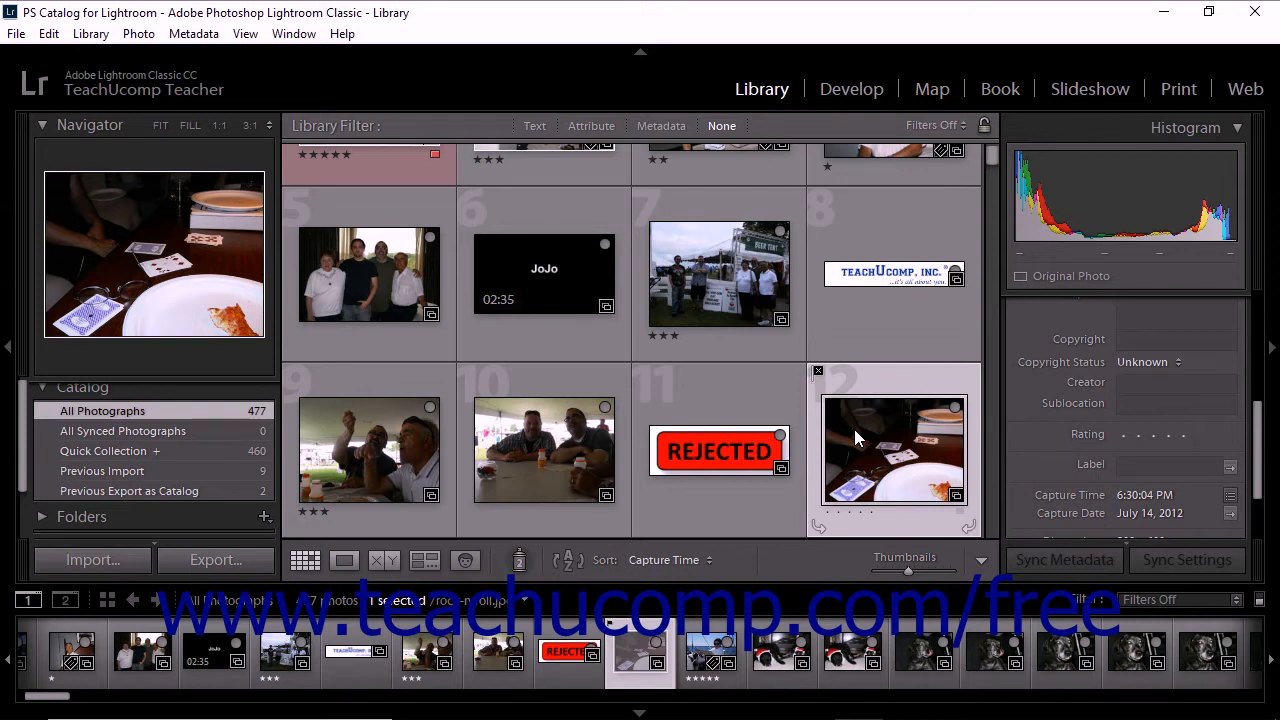
mouse_move(648, 204)
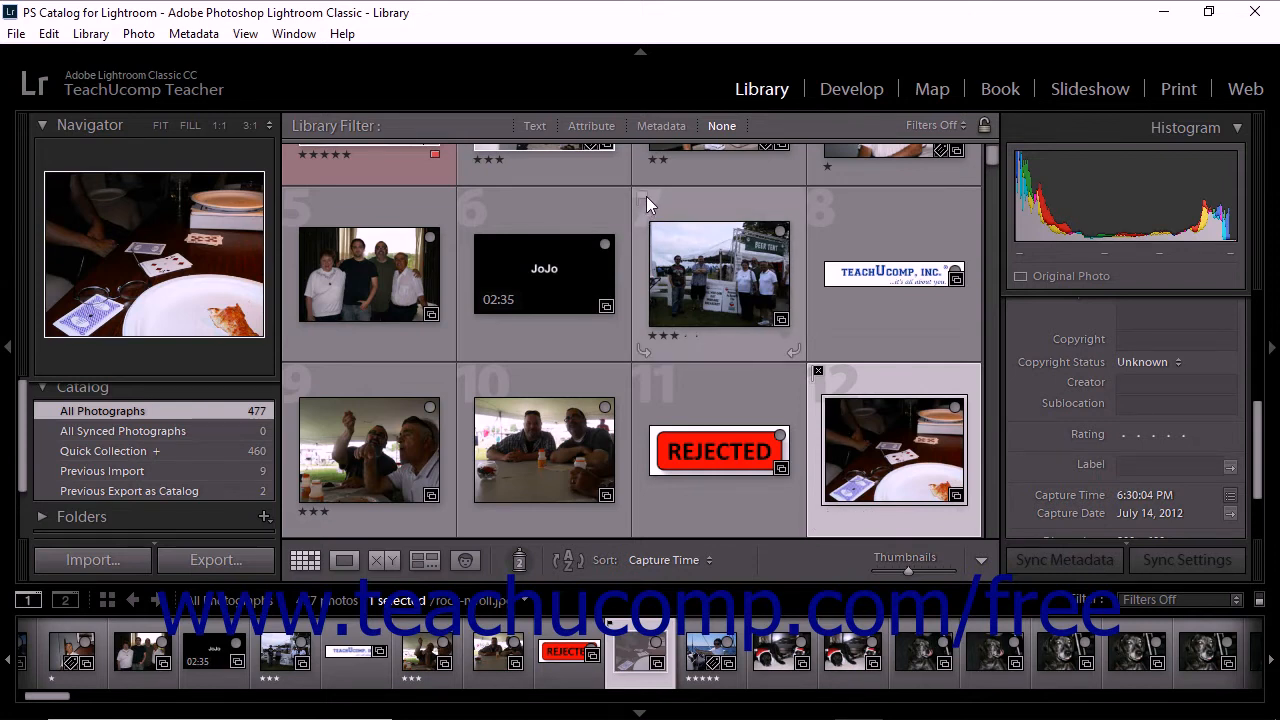
mouse_move(644, 200)
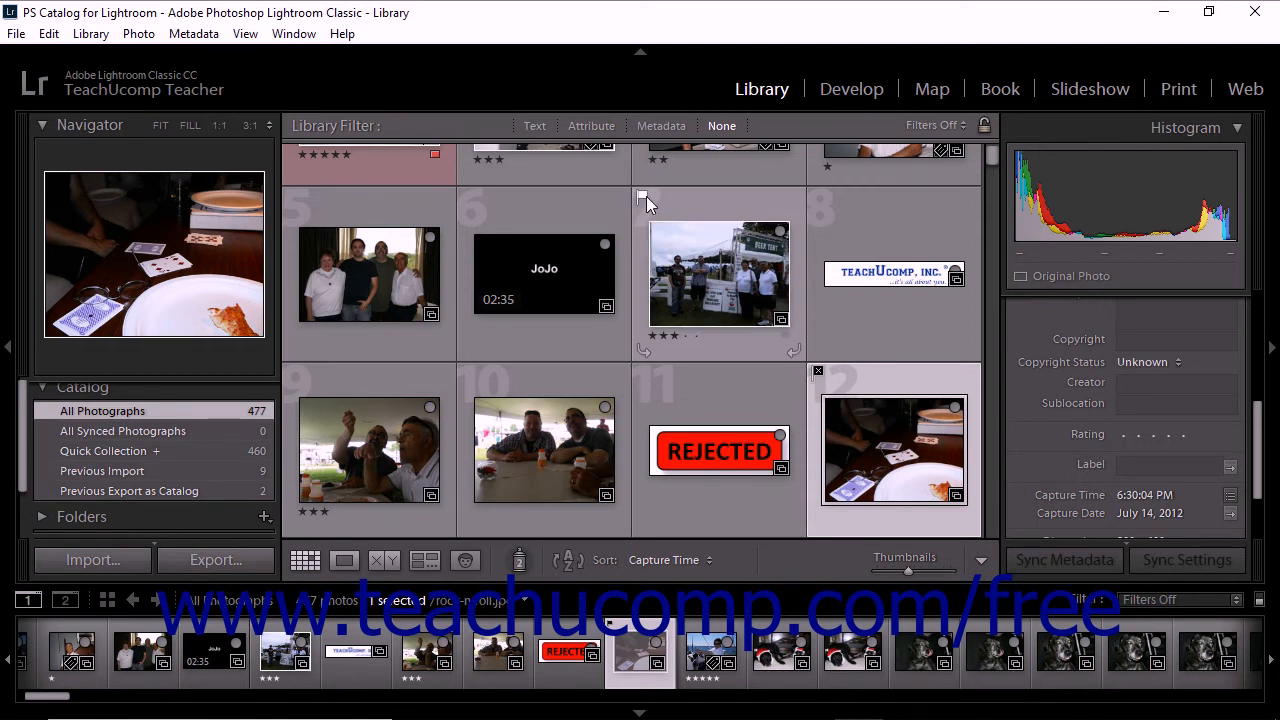
mouse_move(644, 198)
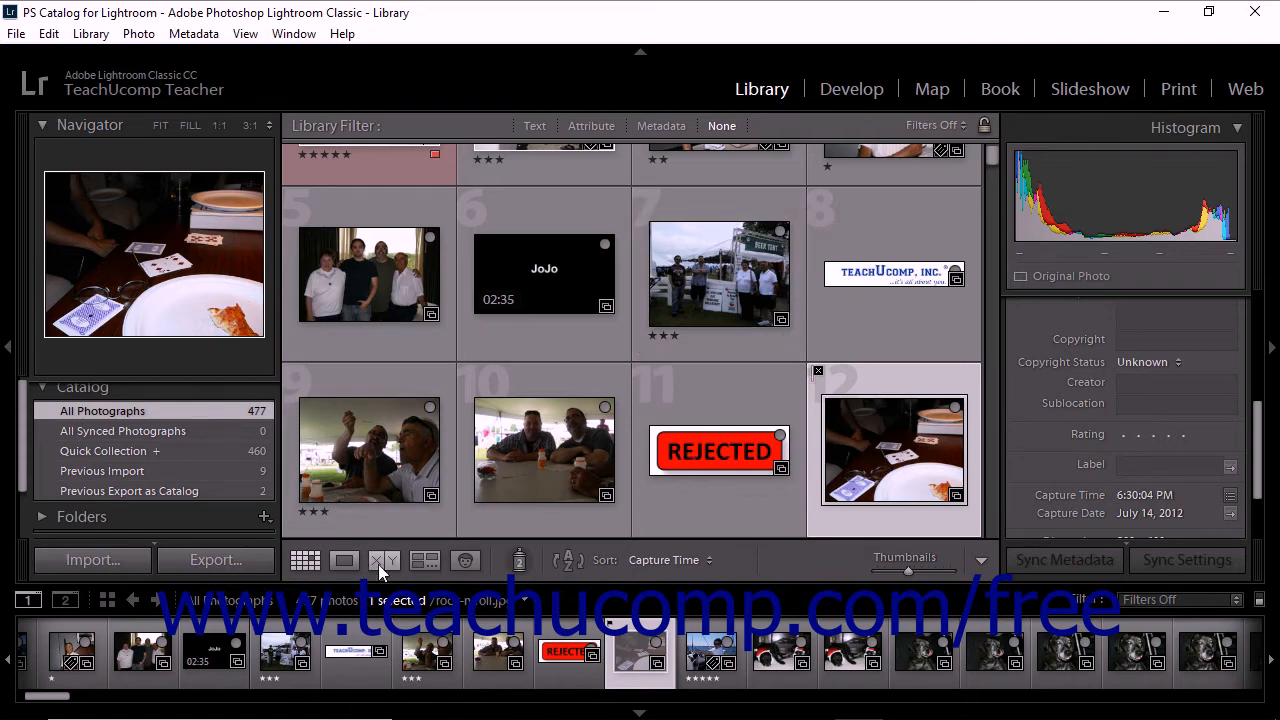
click(384, 560)
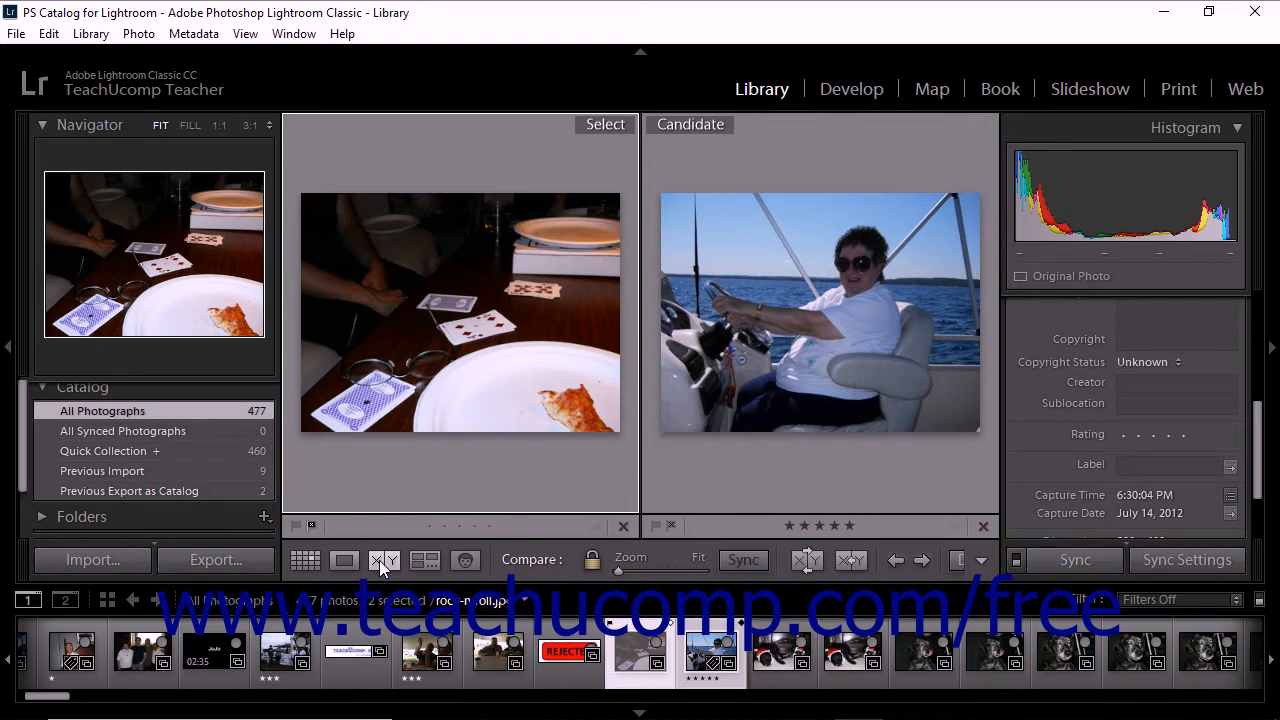
mouse_move(656, 536)
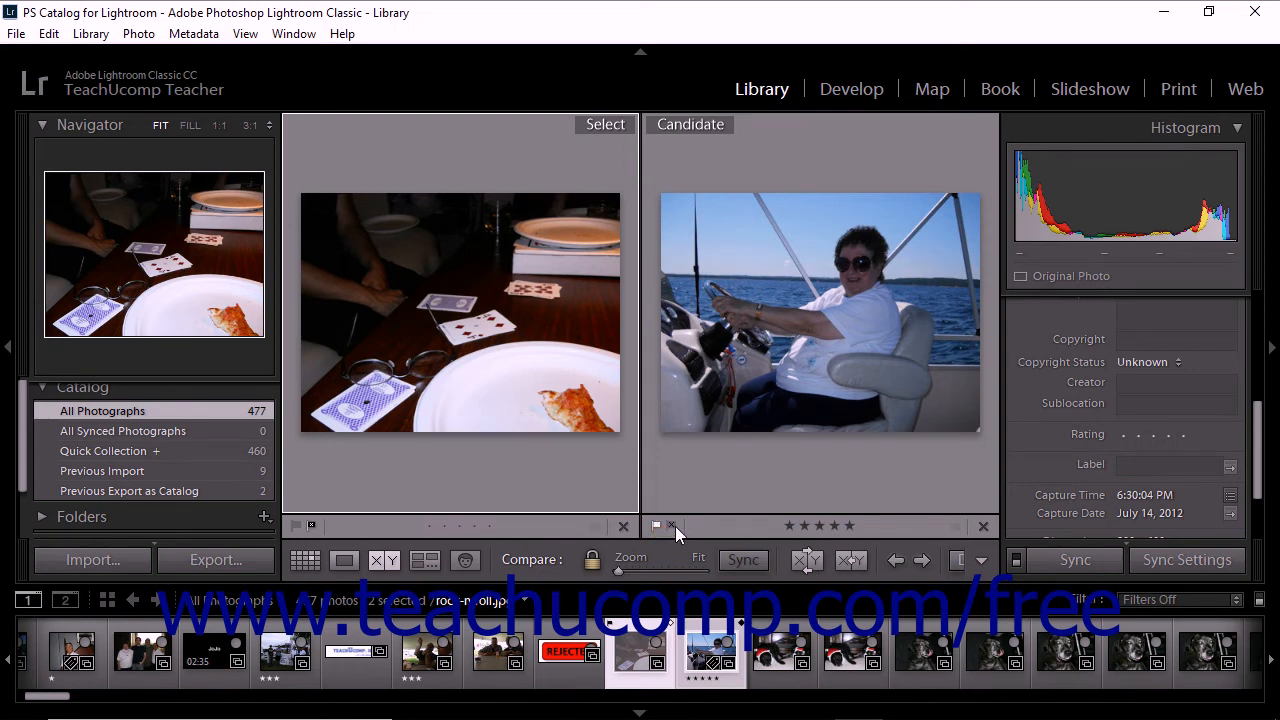
mouse_move(808, 560)
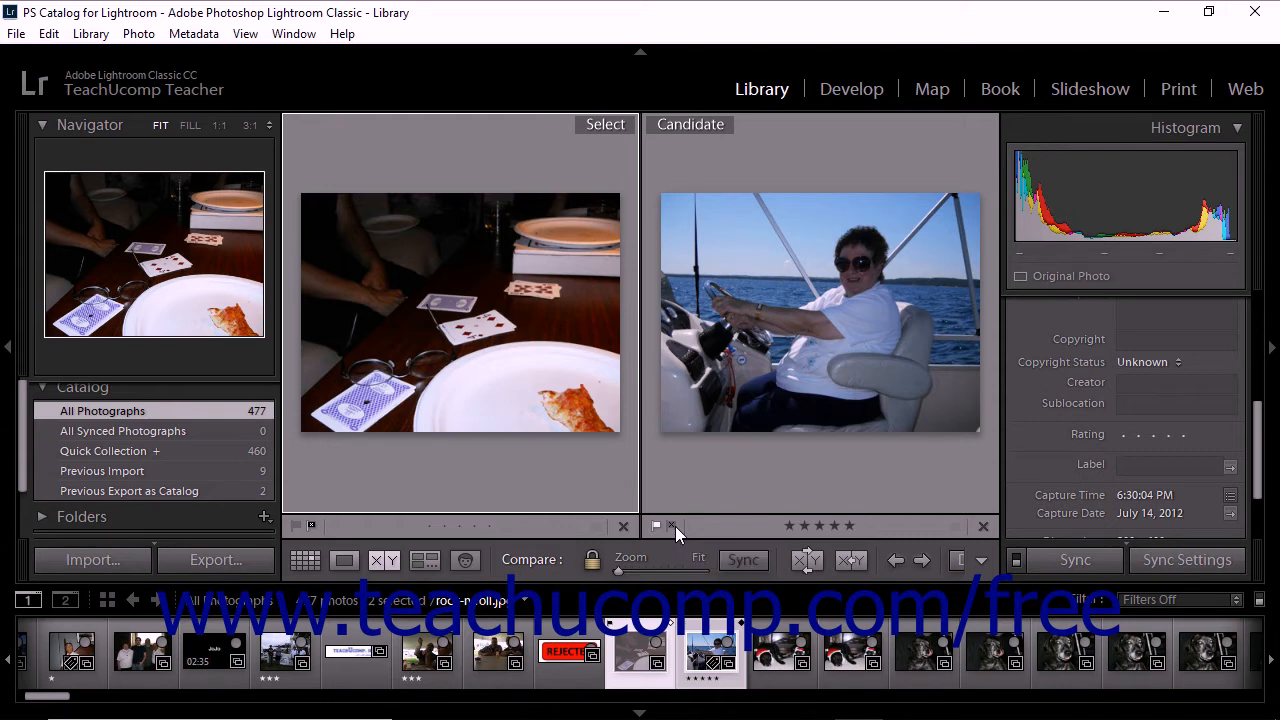
click(304, 560)
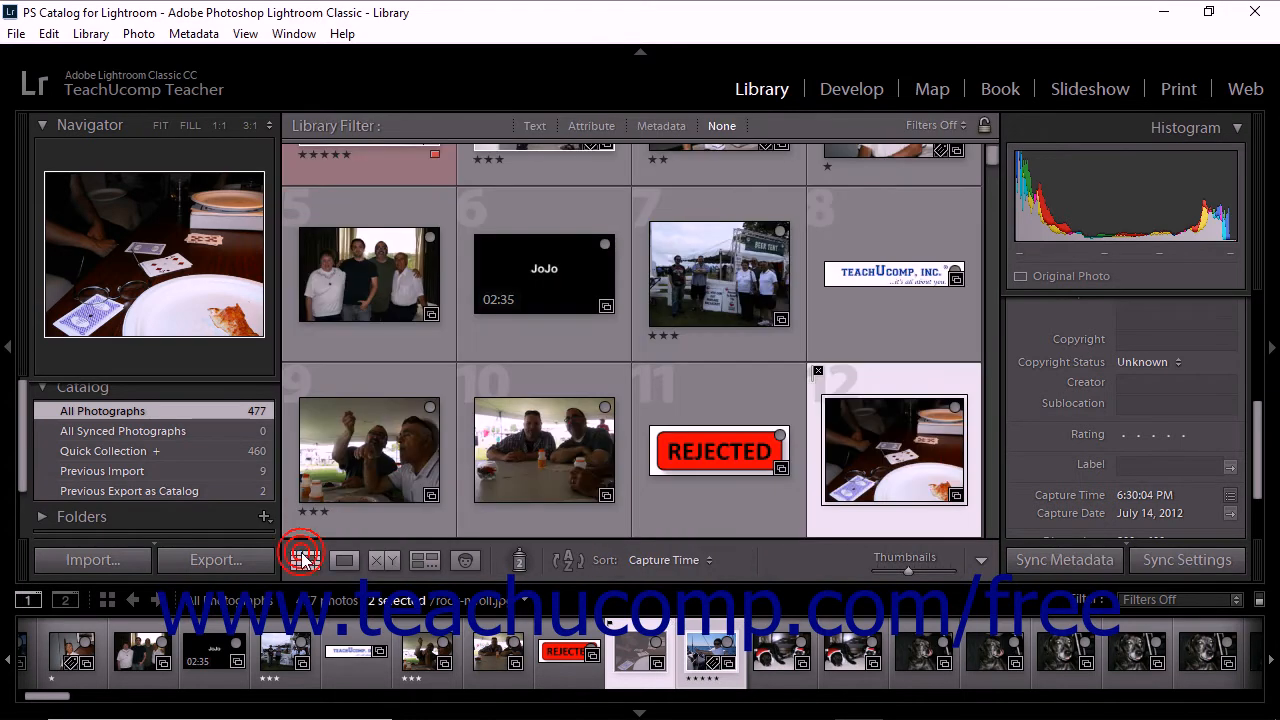
Select the men-laughing-at-a-table photo and show the flag tools in the toolbar to mark it a Pick.
click(300, 560)
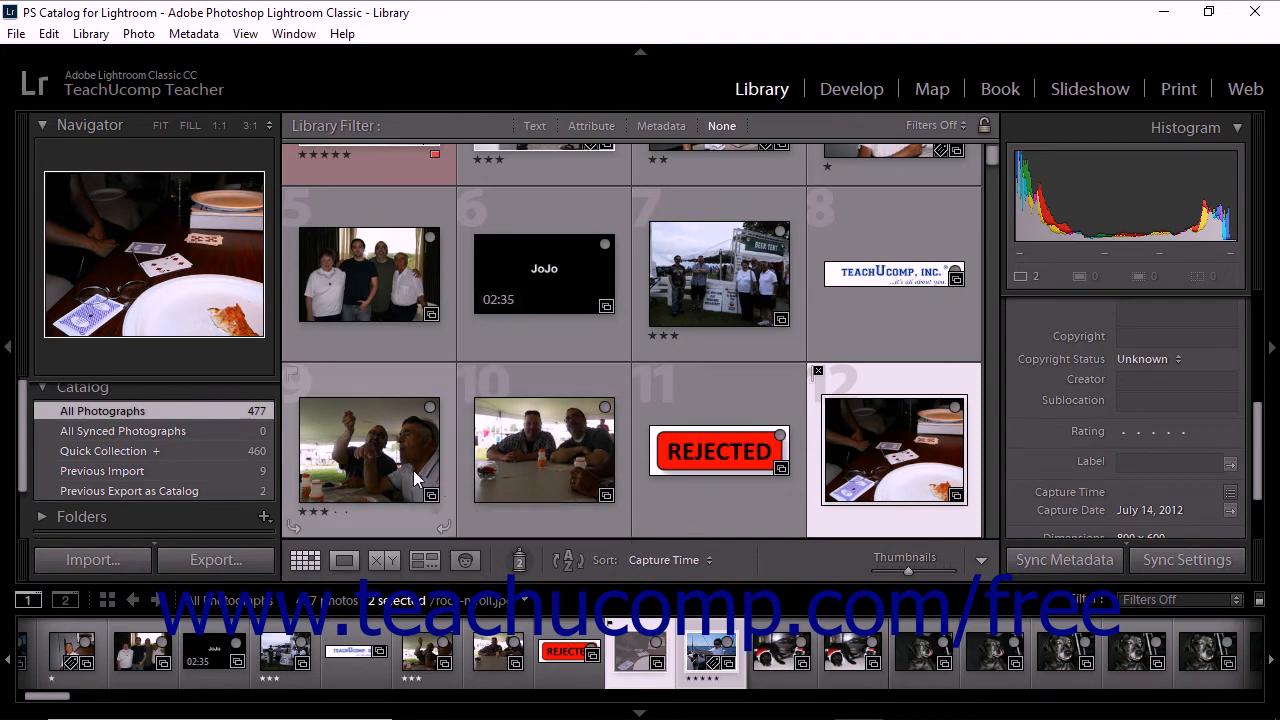
mouse_move(392, 460)
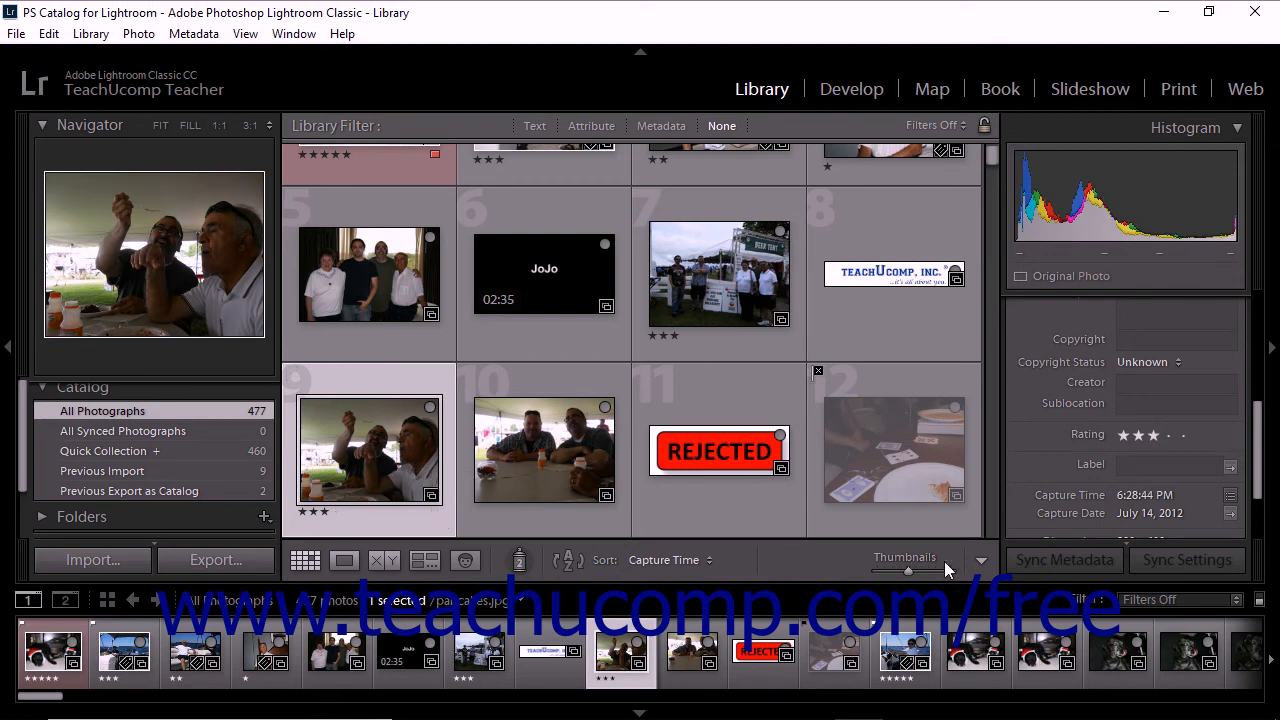
mouse_move(980, 566)
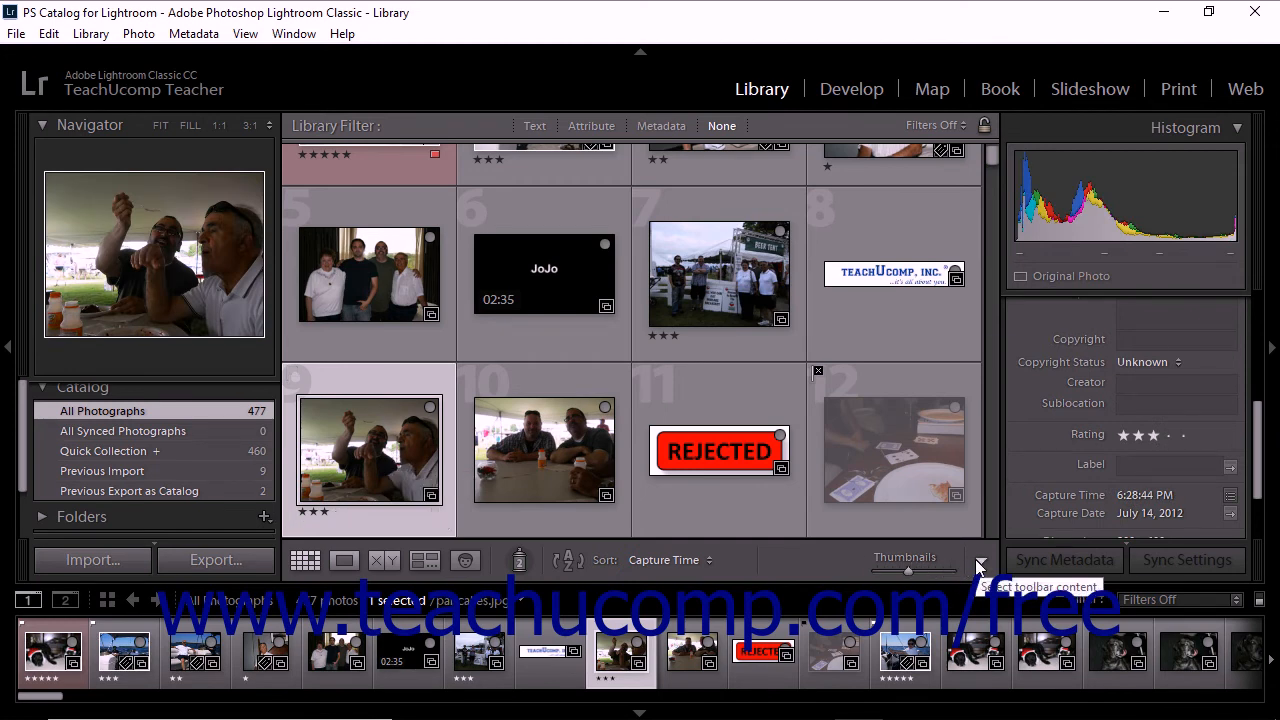
click(980, 564)
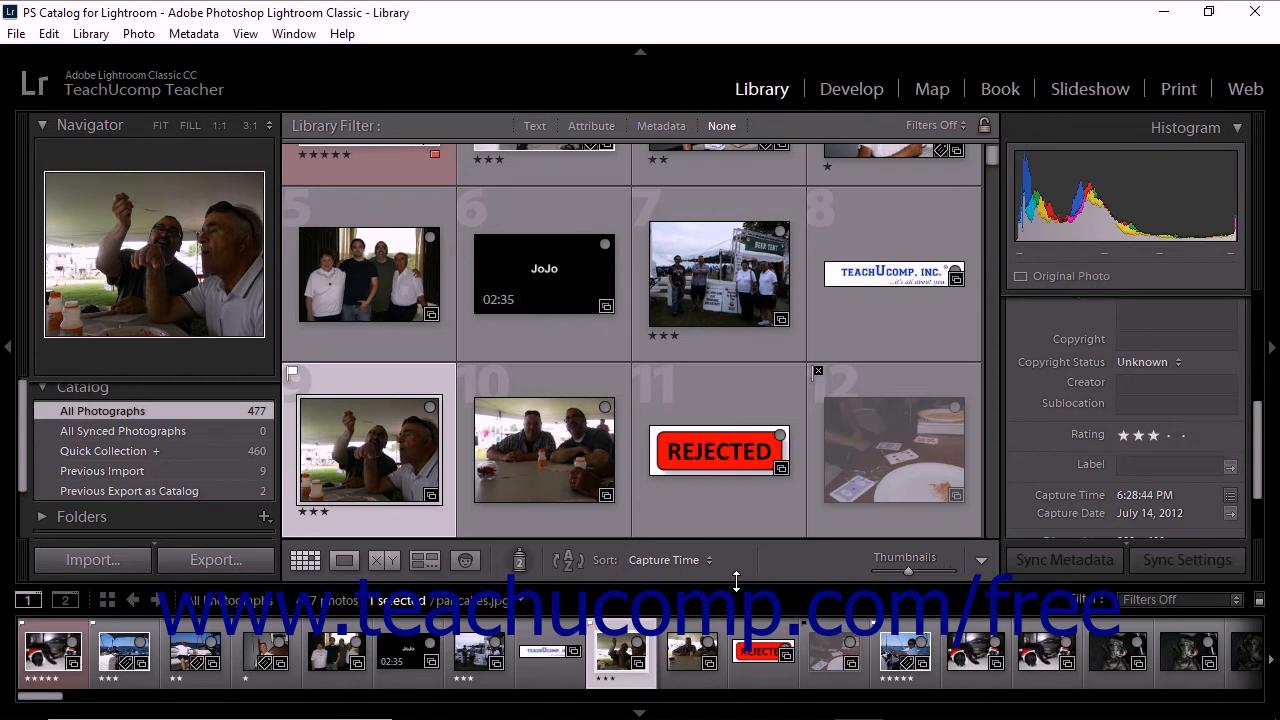
mouse_move(516, 560)
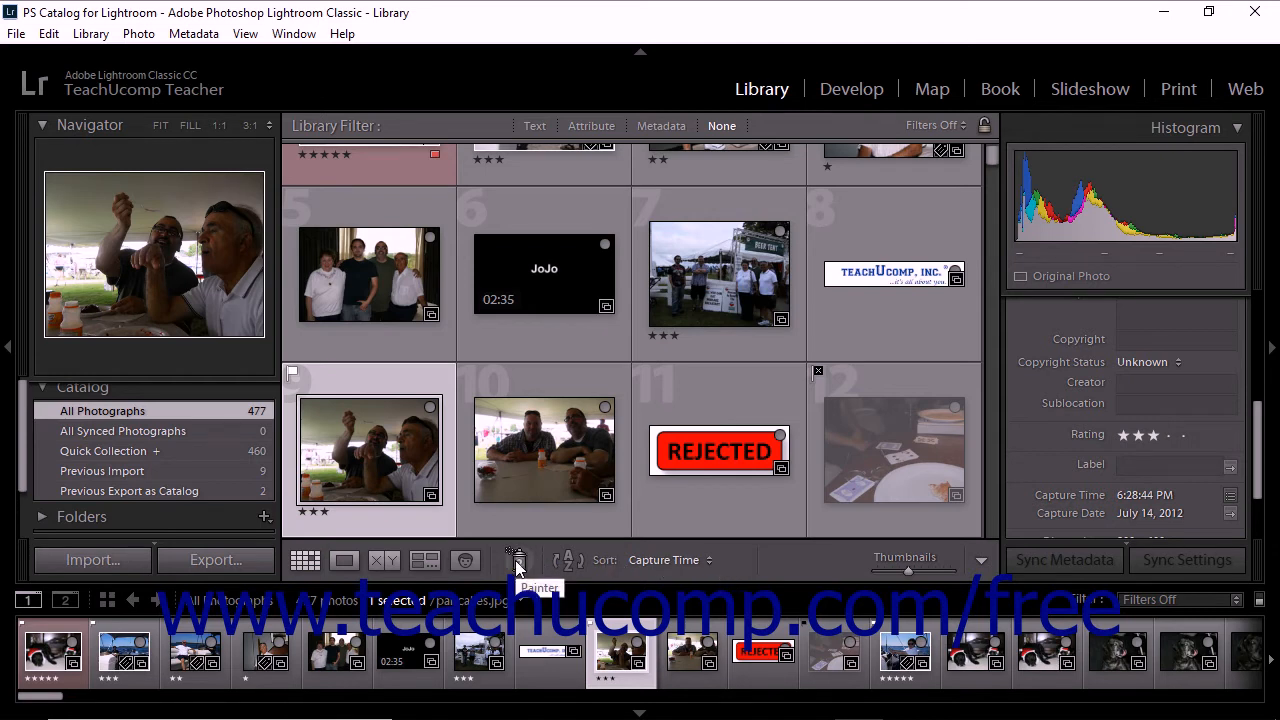
Set the Painter to Flag > Rejected and reject the REJECTED Stamp photo.
click(516, 560)
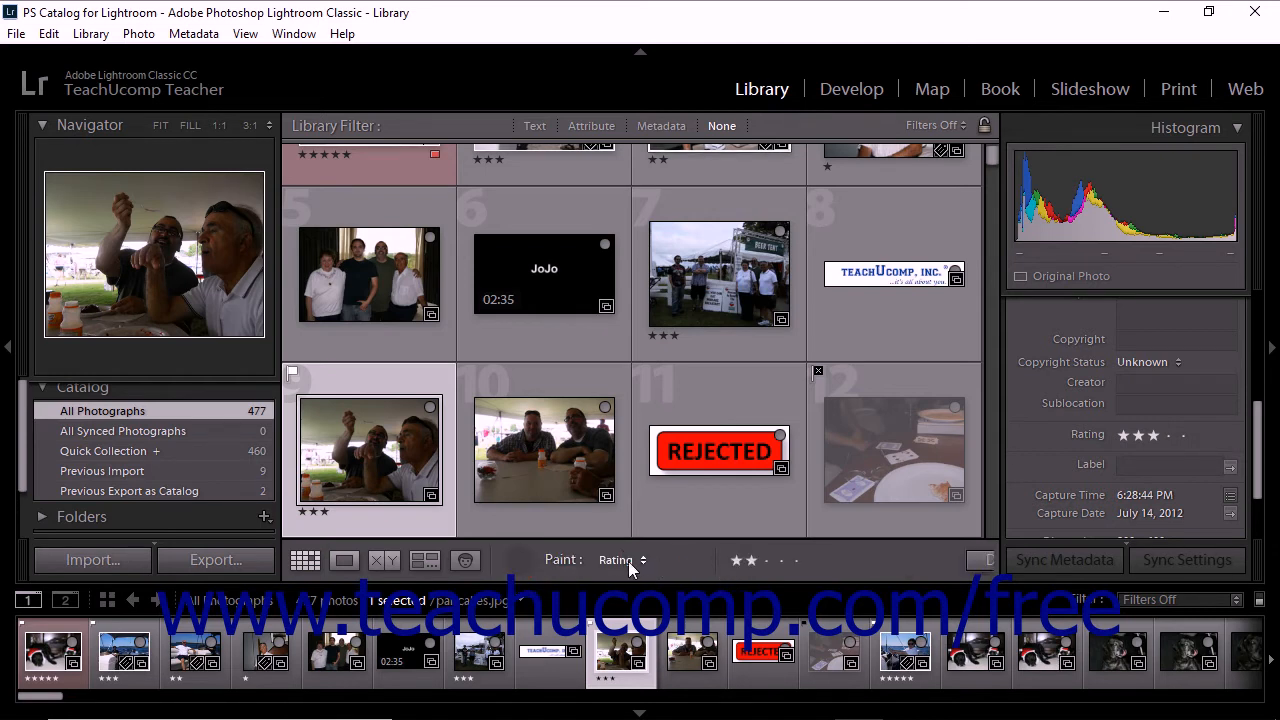
click(622, 560)
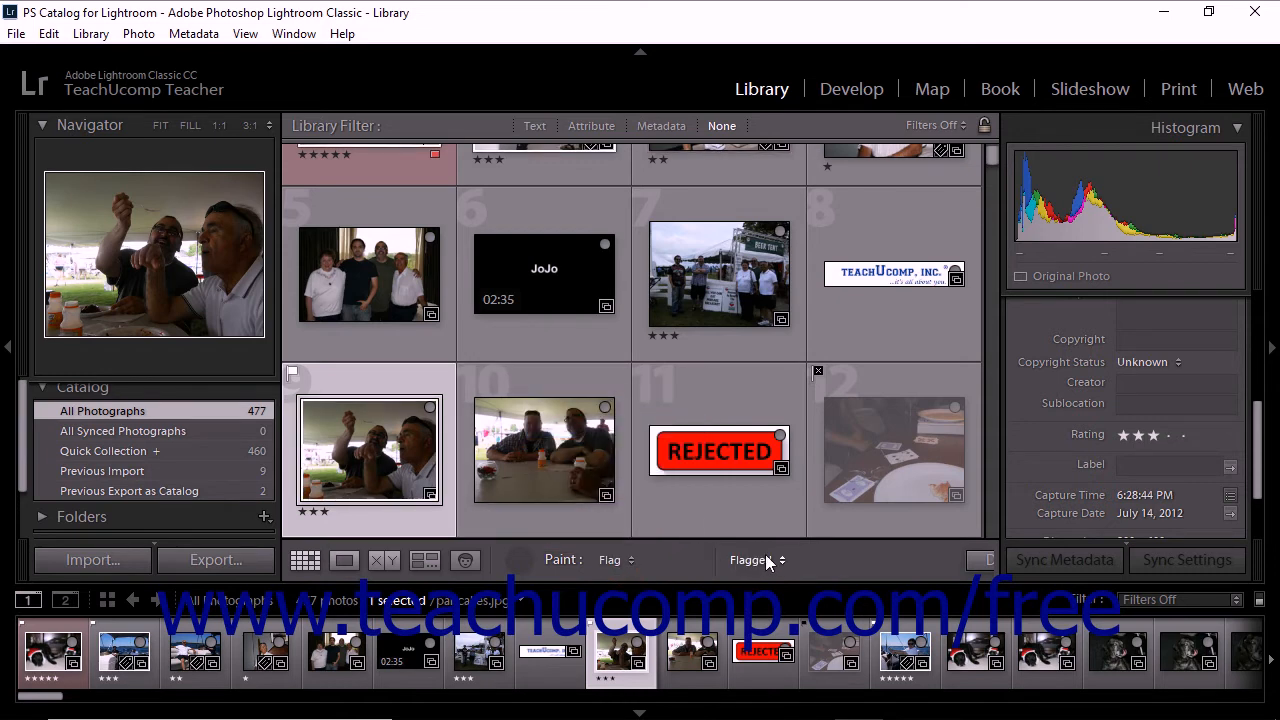
mouse_move(768, 564)
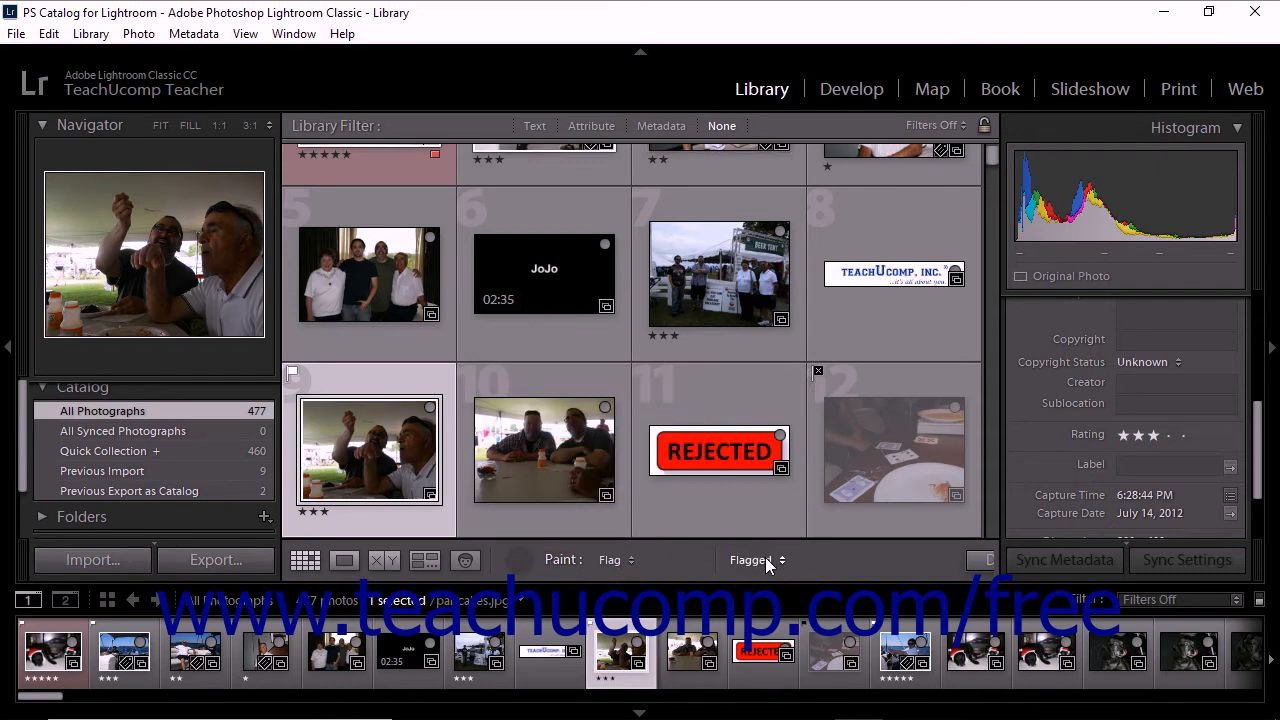
click(756, 560)
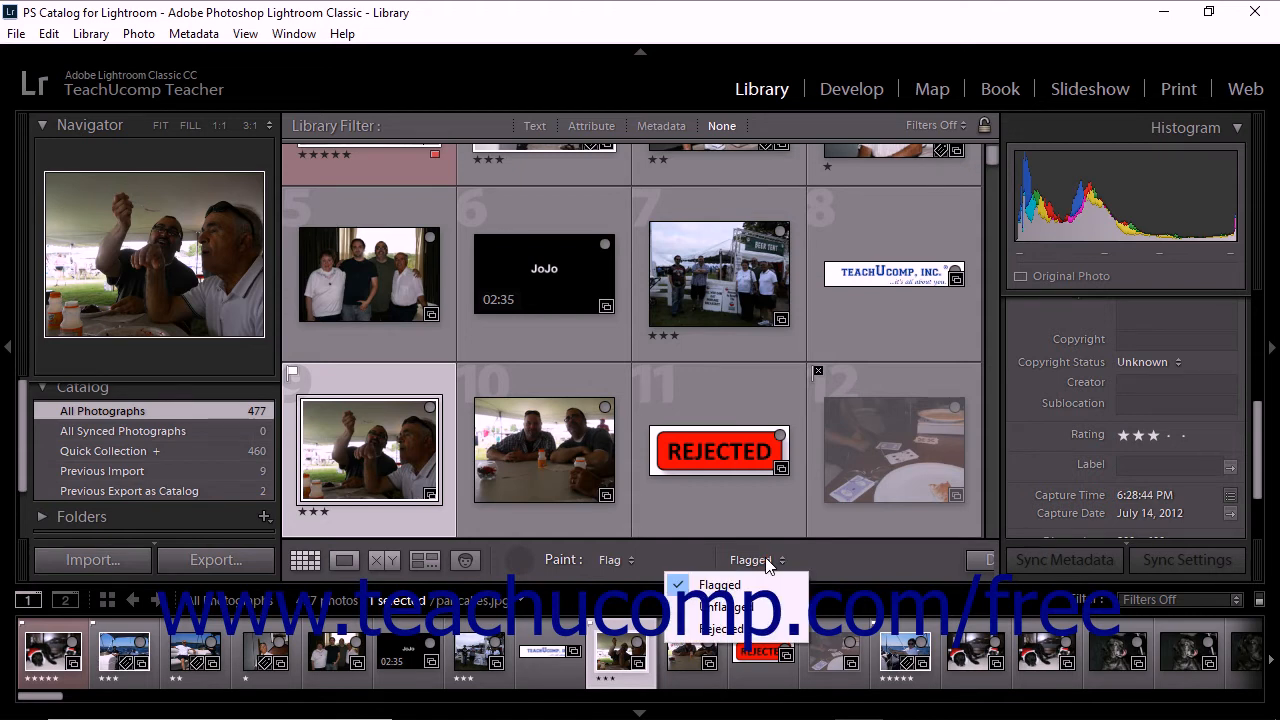
click(724, 628)
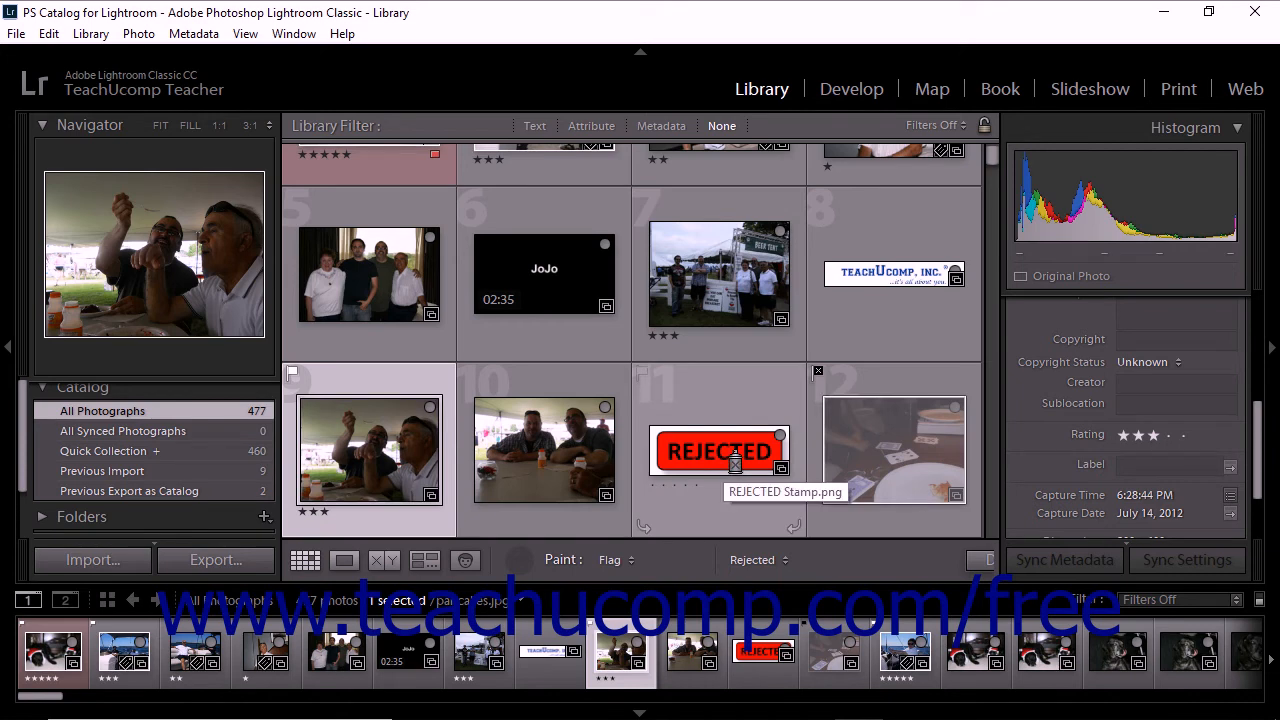
click(718, 450)
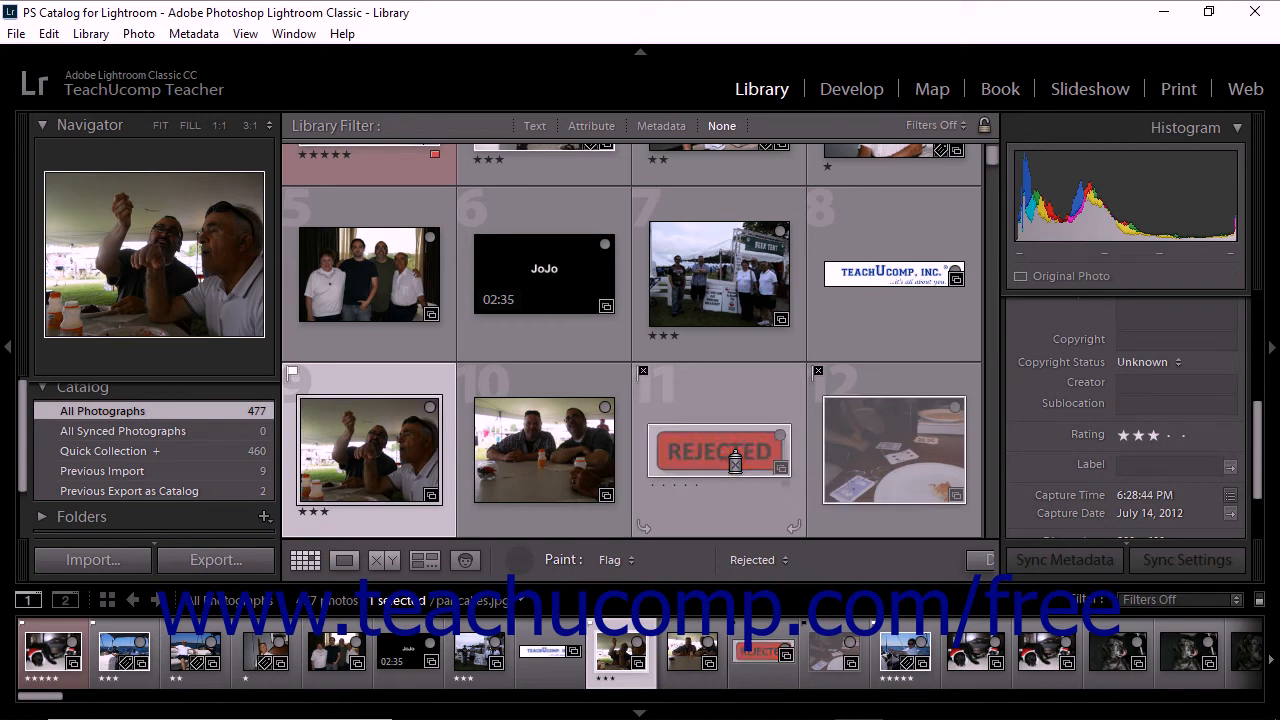
mouse_move(718, 448)
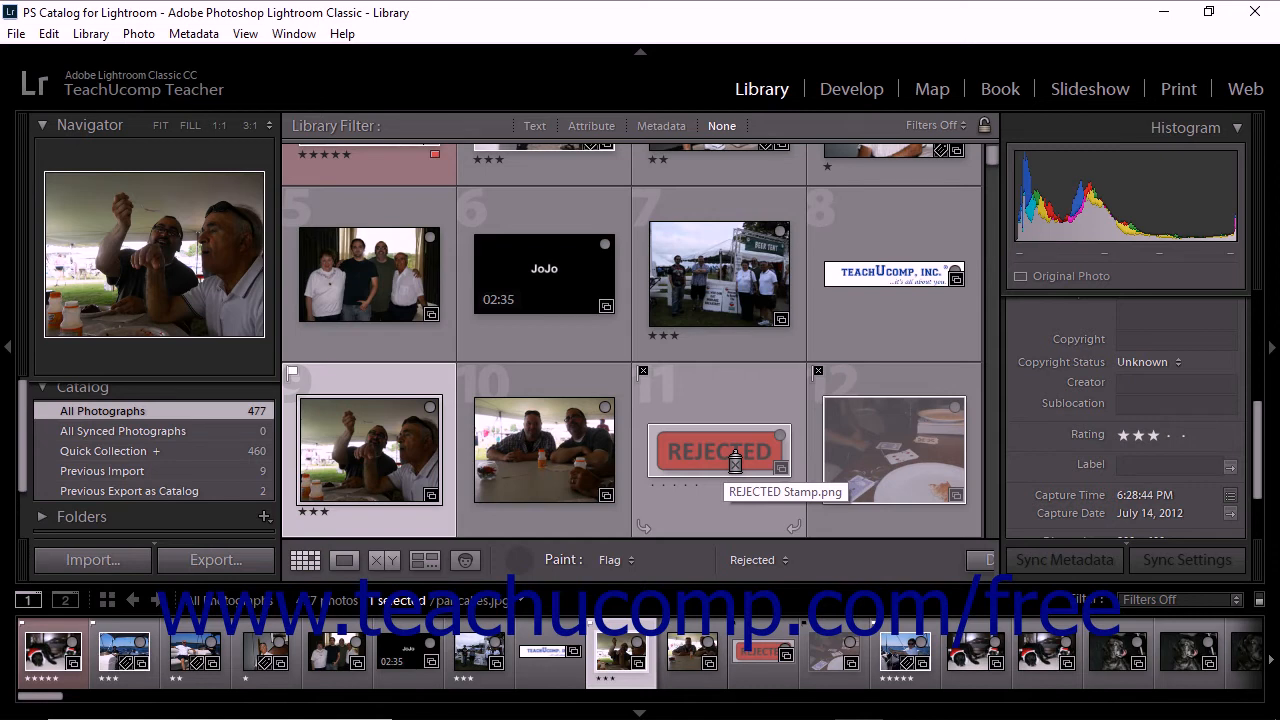
mouse_move(760, 560)
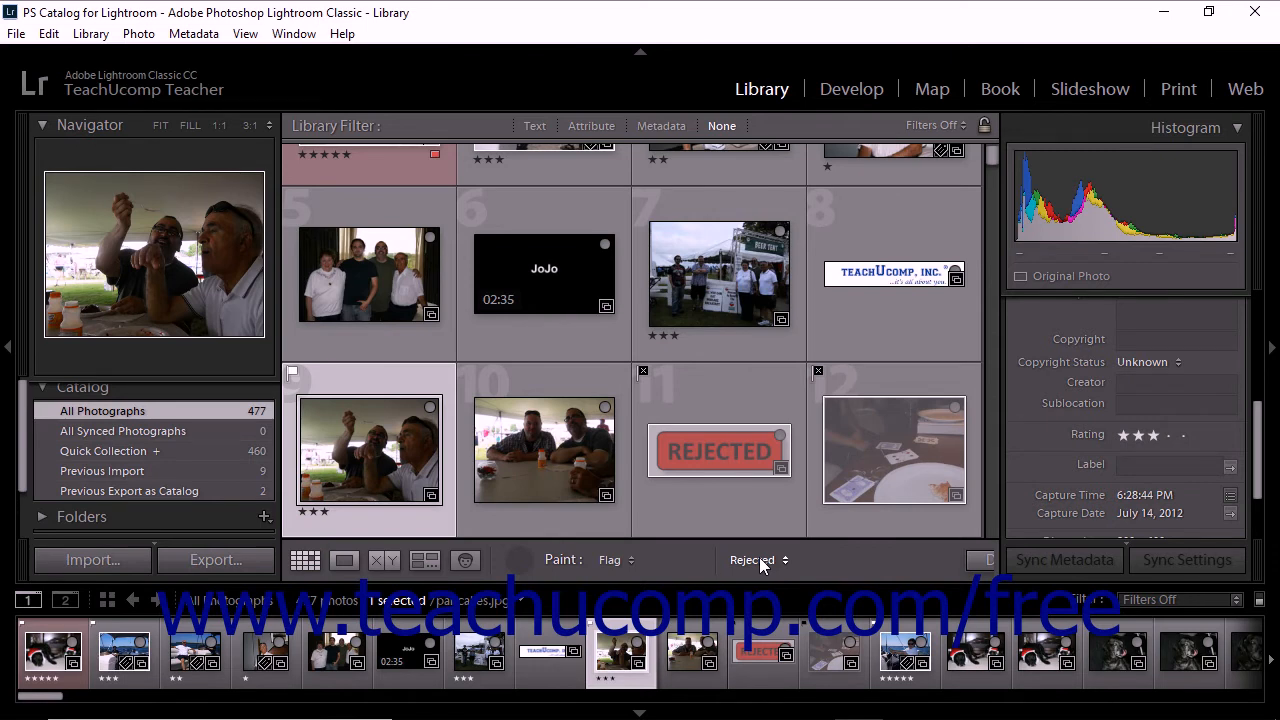
Switch the Painter to Unflagged and clear the REJECTED Stamp photo's flag.
click(756, 560)
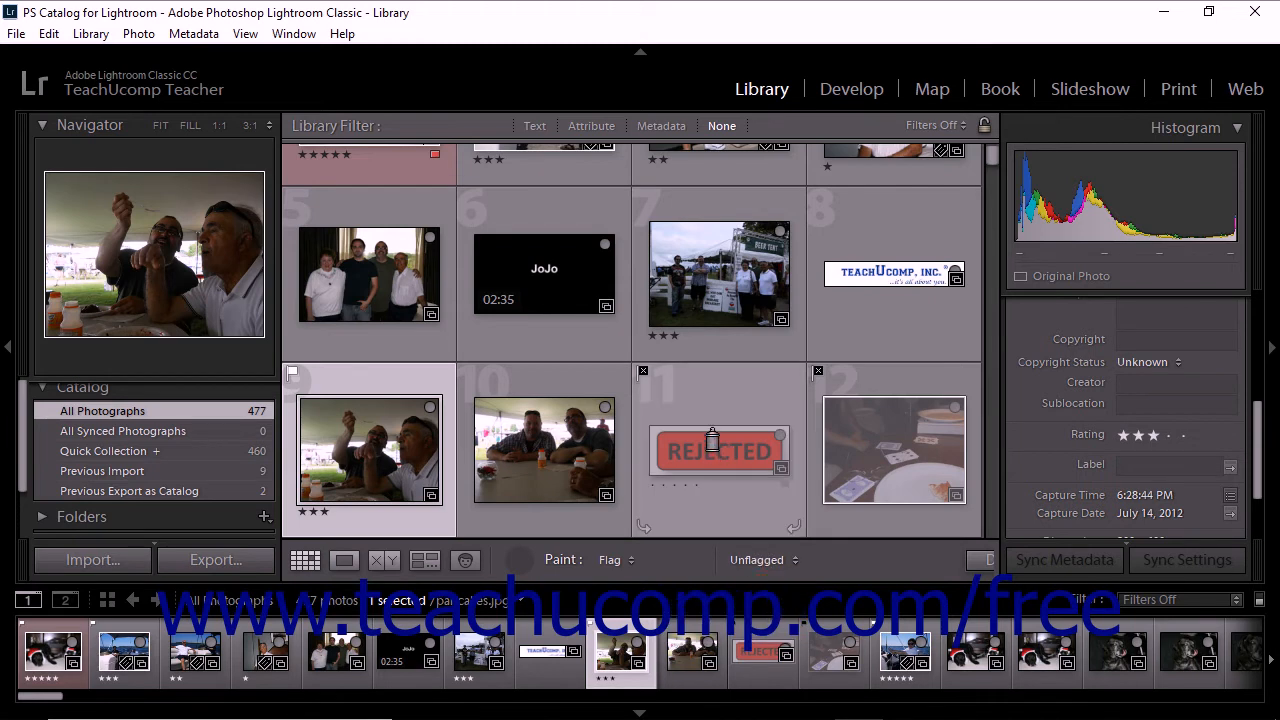
click(718, 448)
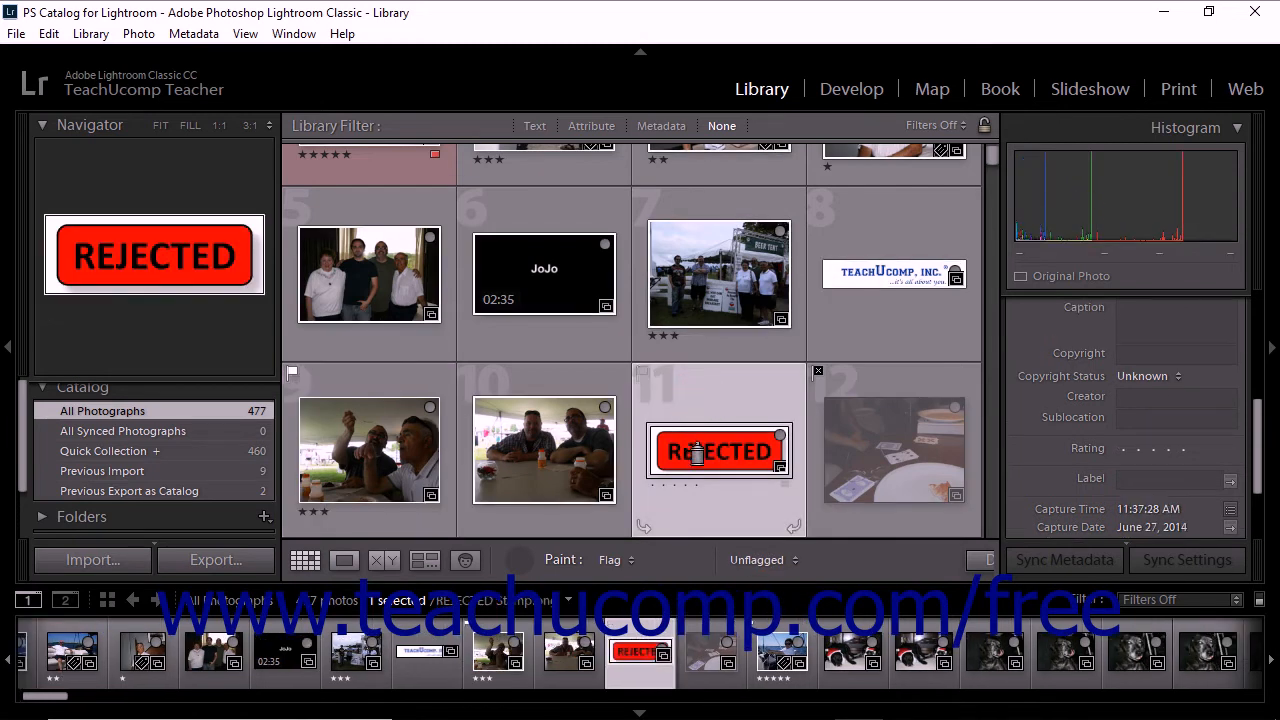
mouse_move(718, 450)
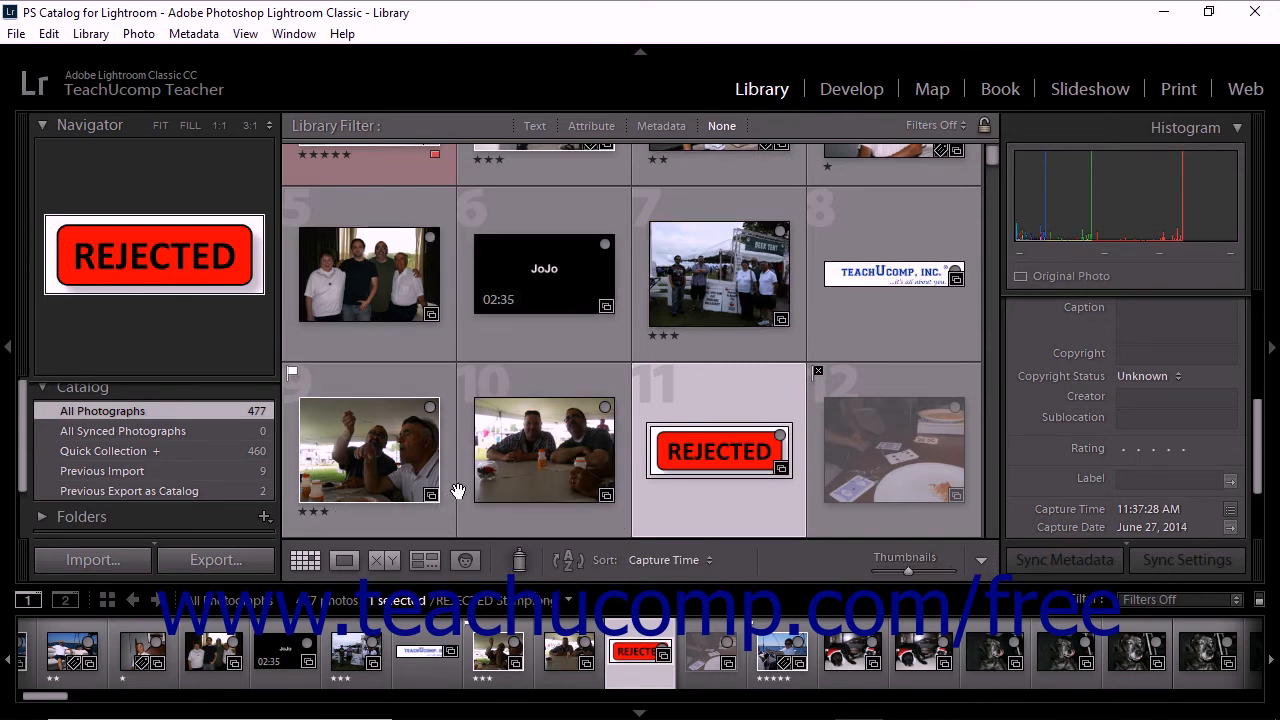
mouse_move(478, 492)
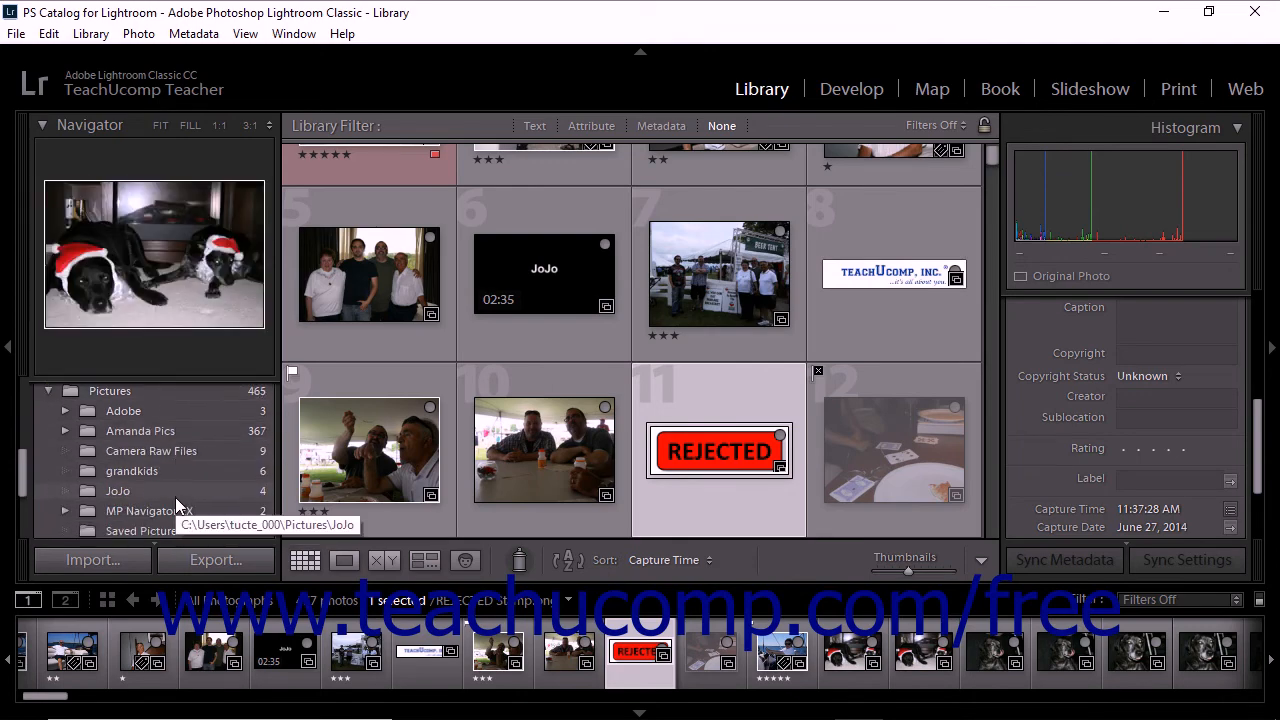
Show the Saved Pictures folder and run Library > Refine Photos, confirming Refine.
click(144, 456)
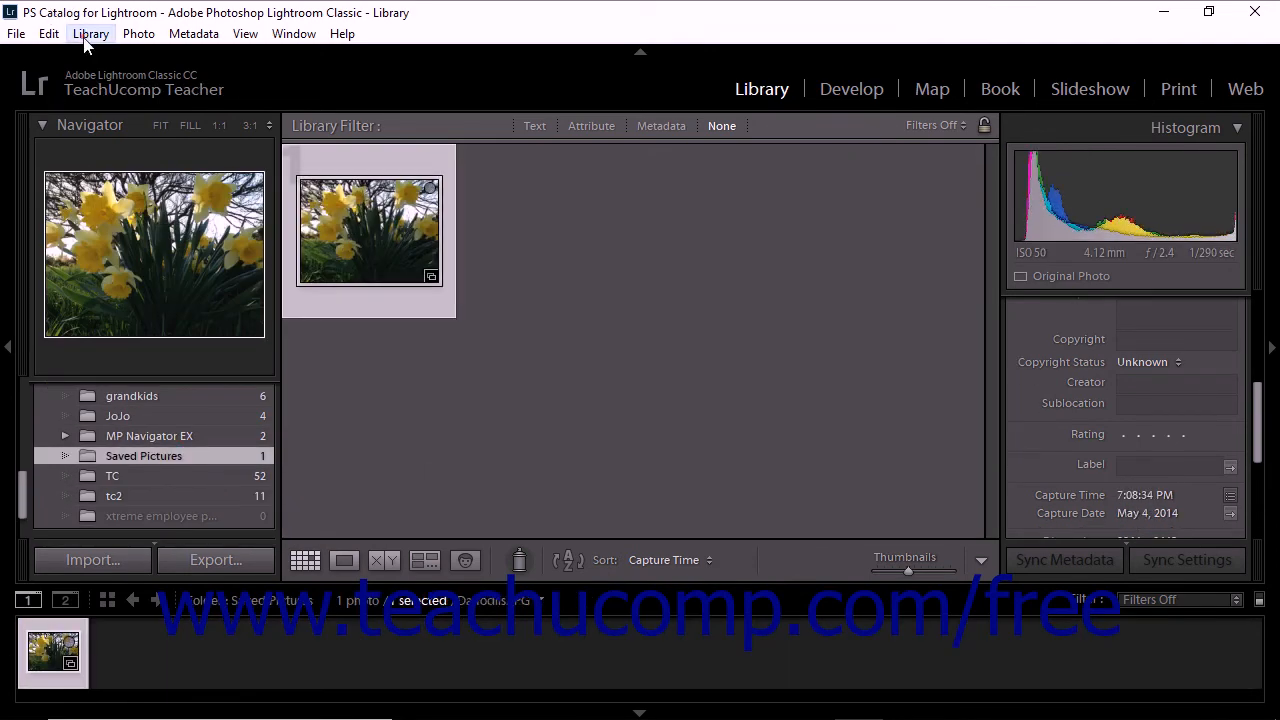
click(90, 32)
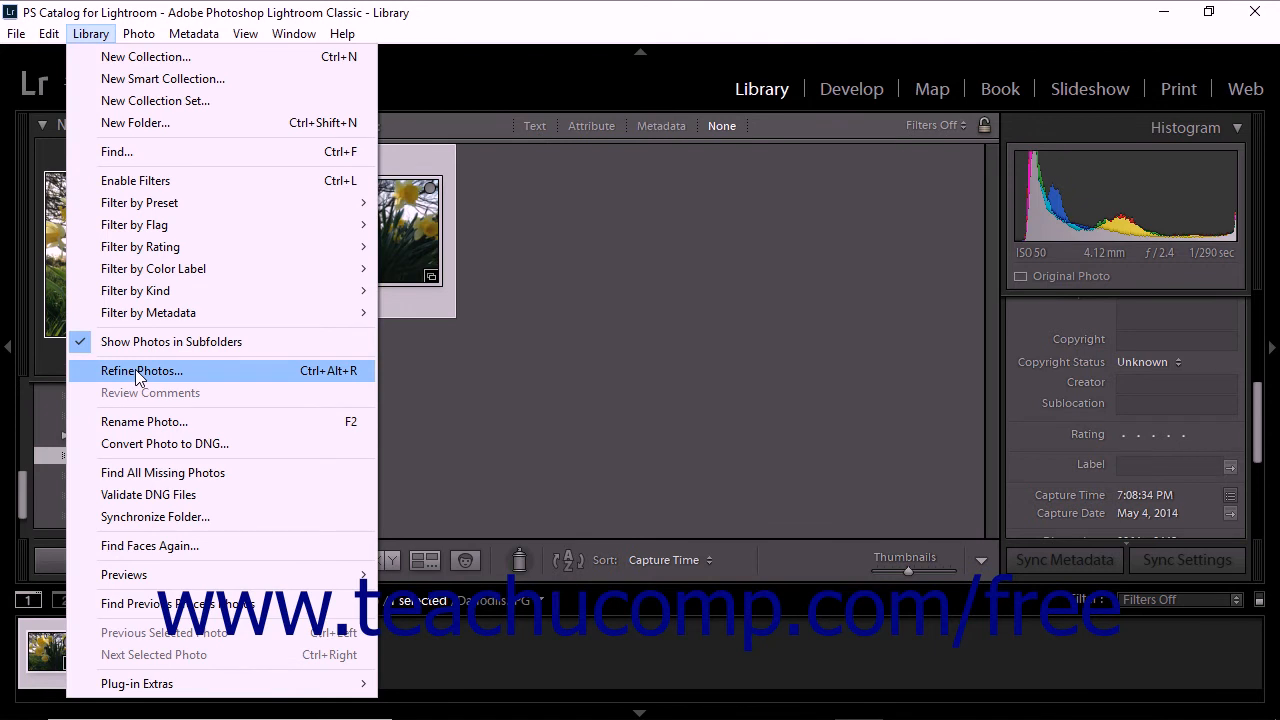
click(140, 370)
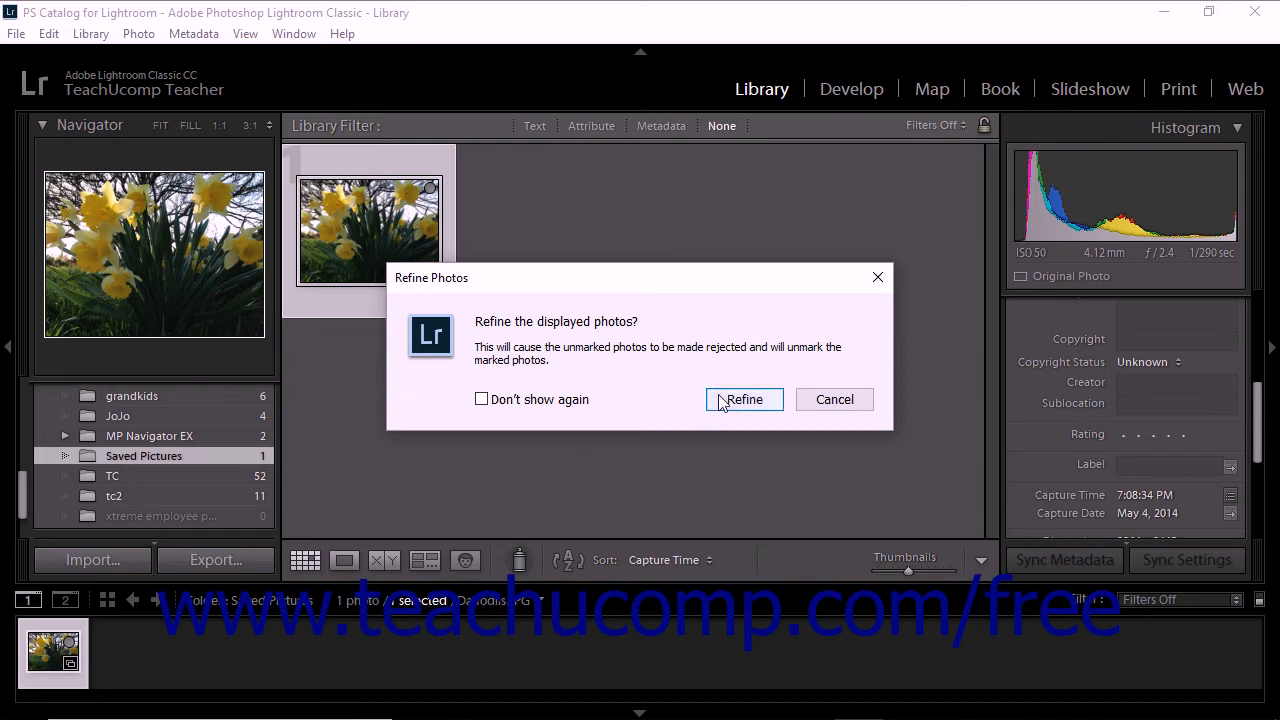
click(744, 400)
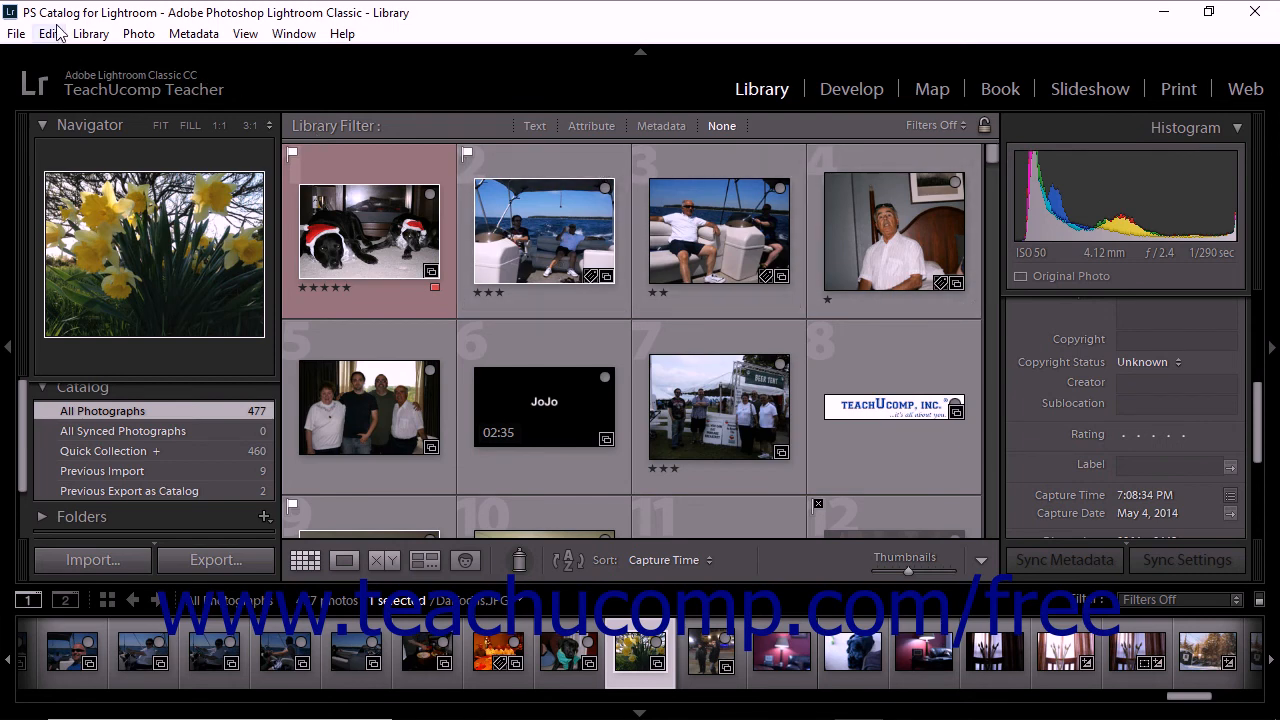
Show the Edit menu's Select Flagged Photos and Deselect Unflagged Photos commands over all photographs.
click(48, 32)
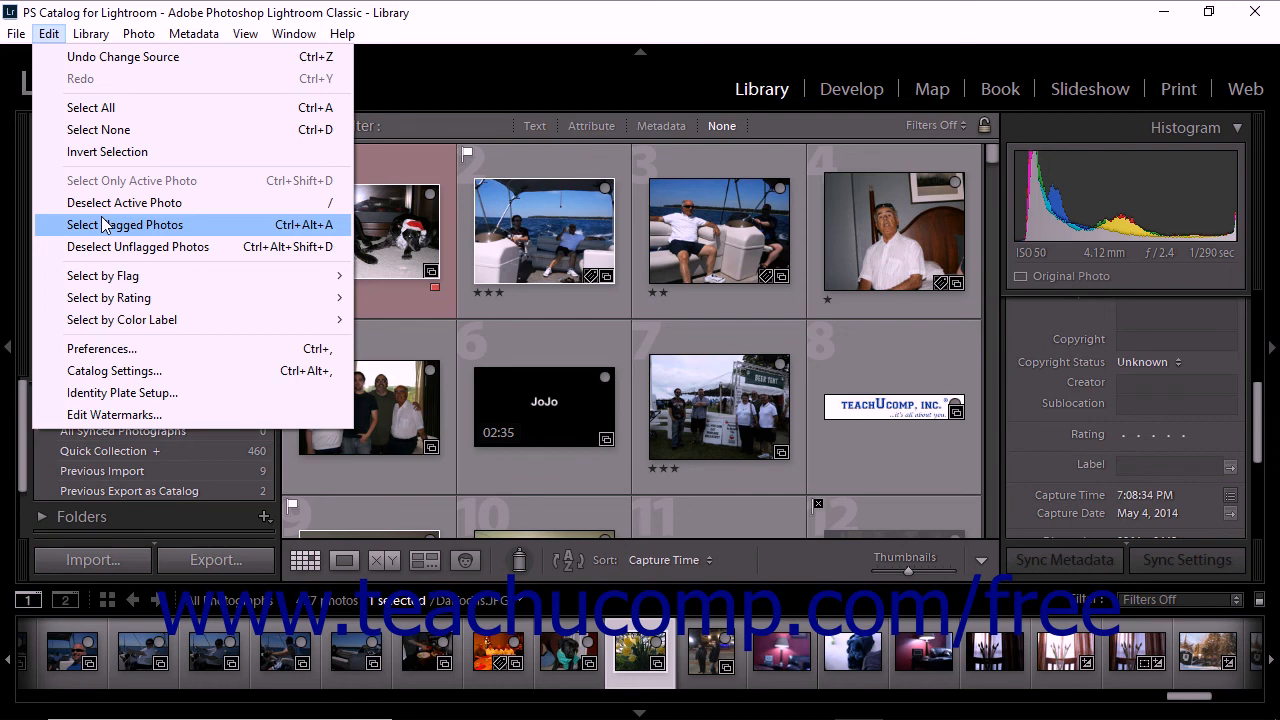
mouse_move(138, 248)
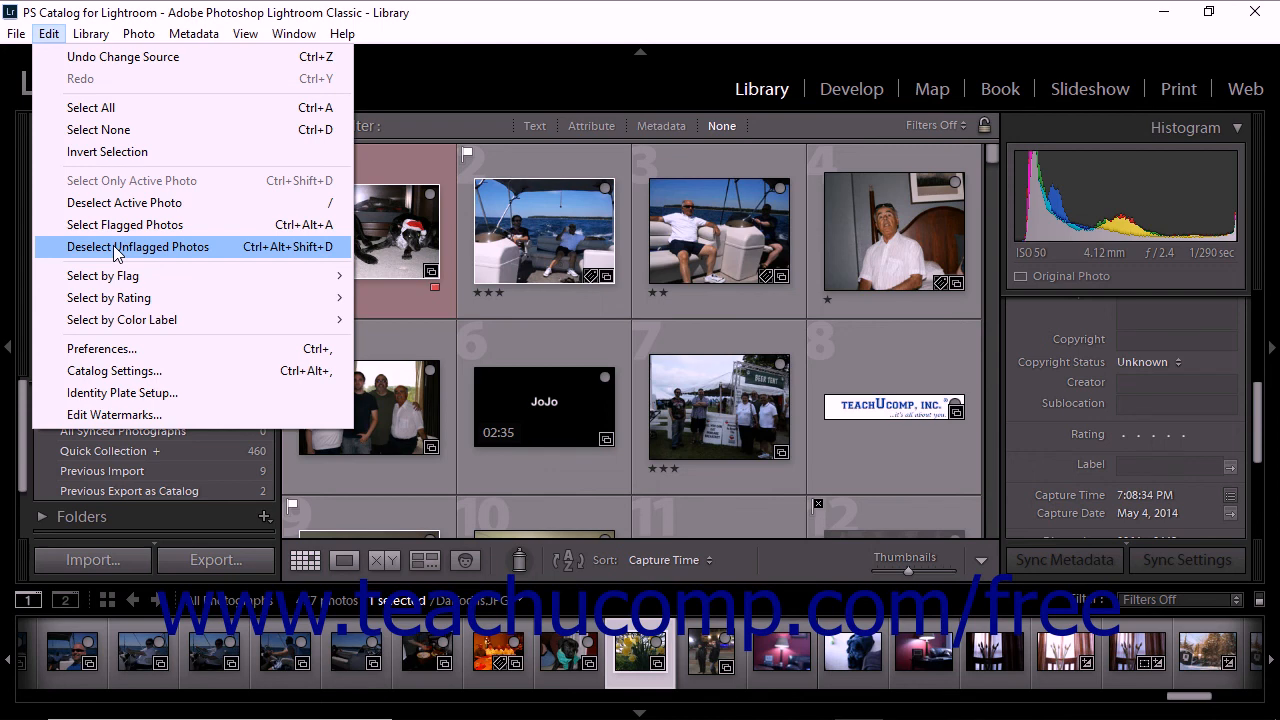